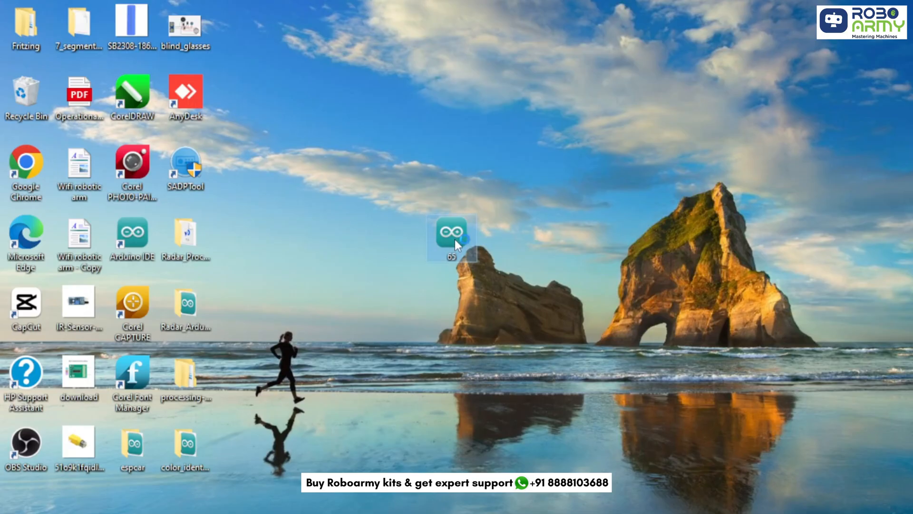
# Open the desktop sketch '65' containing the touch-sensor LED code in Arduino IDE
pyautogui.doubleClick(451, 236)
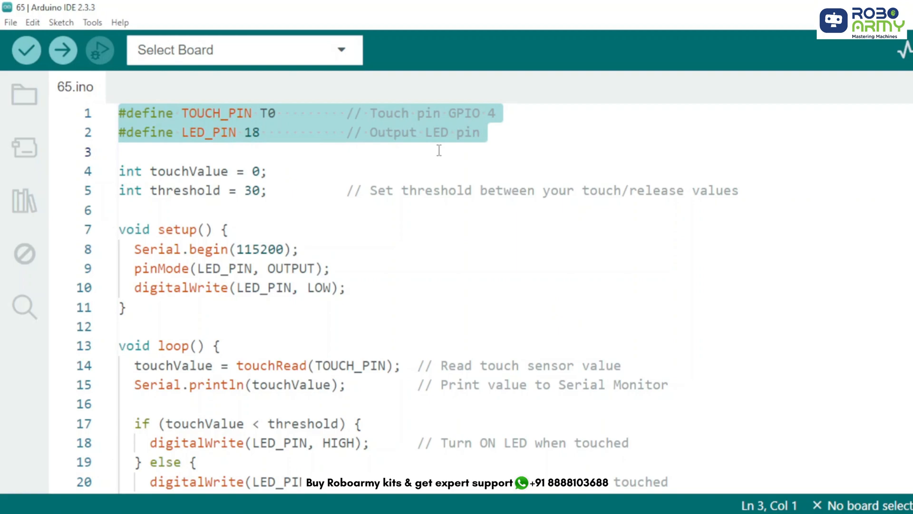
pyautogui.click(120, 113)
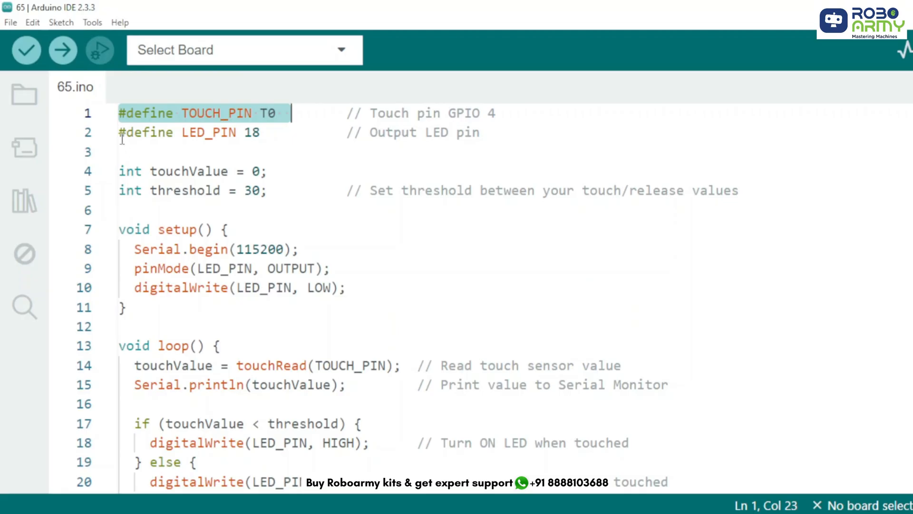
pyautogui.click(261, 133)
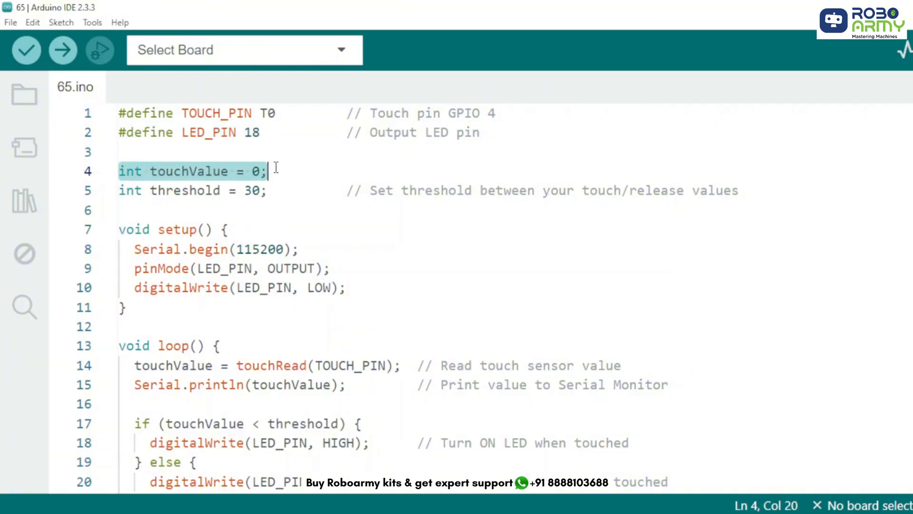
pyautogui.click(120, 190)
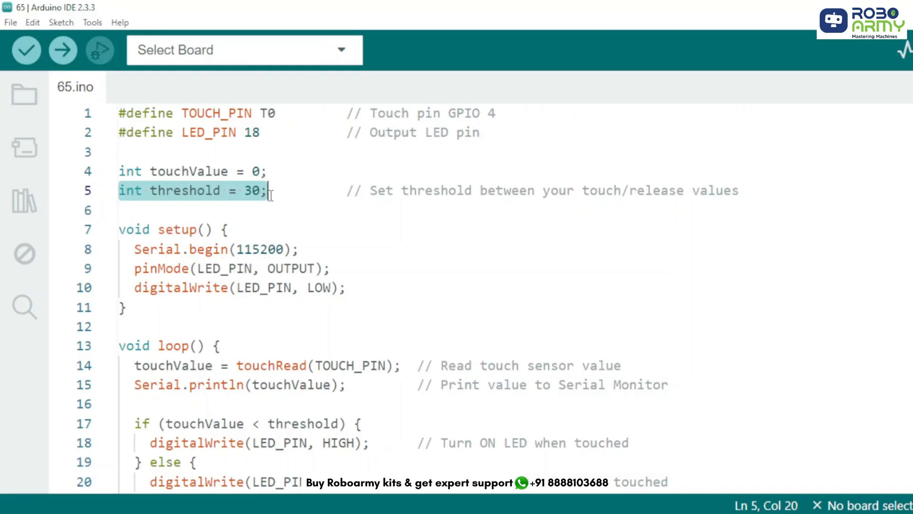
pyautogui.doubleClick(177, 229)
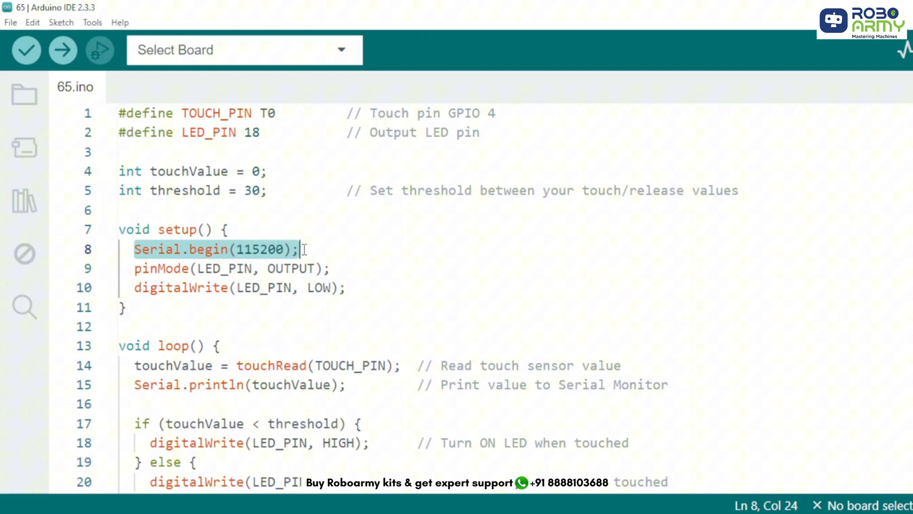
pyautogui.moveTo(182, 268)
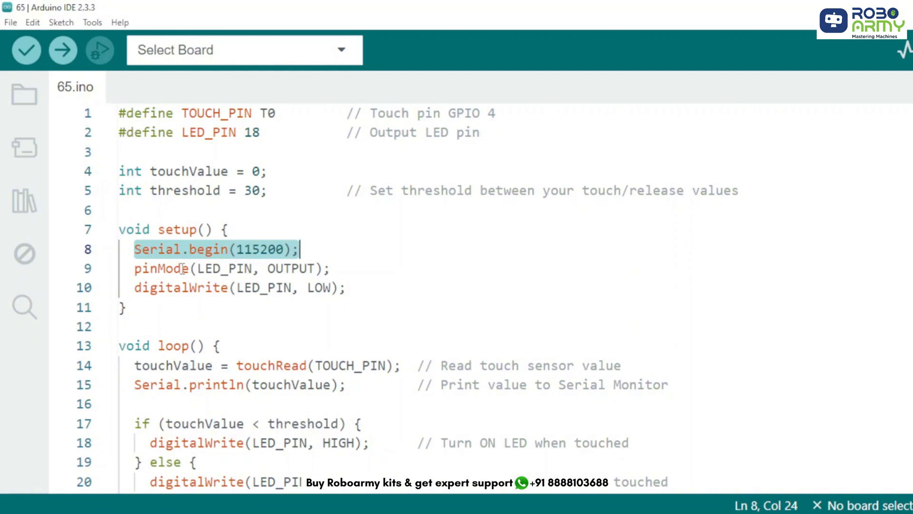
pyautogui.click(329, 268)
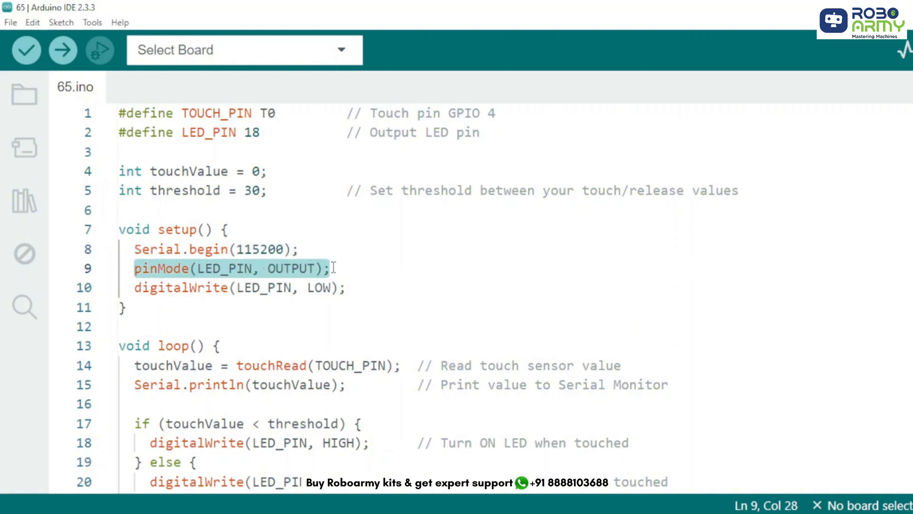
pyautogui.click(239, 288)
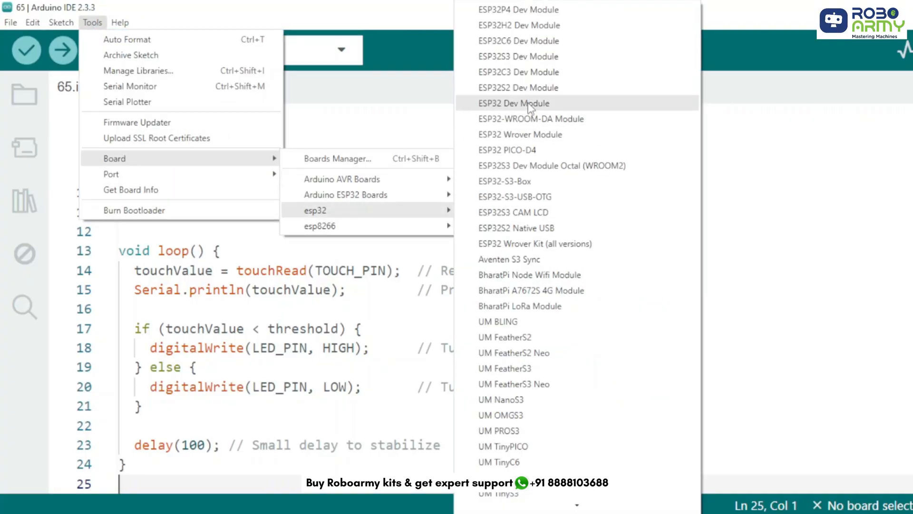
# Select ESP32 Dev Module from the esp32 board list
pyautogui.click(514, 103)
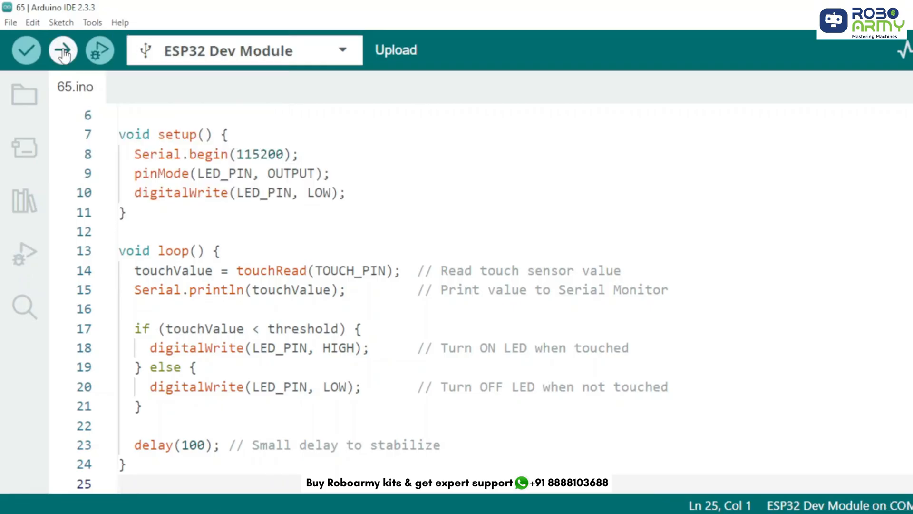
# Upload the touch-sensor sketch to the ESP32 on COM5 and open the Serial Monitor at 115200 baud
pyautogui.click(62, 50)
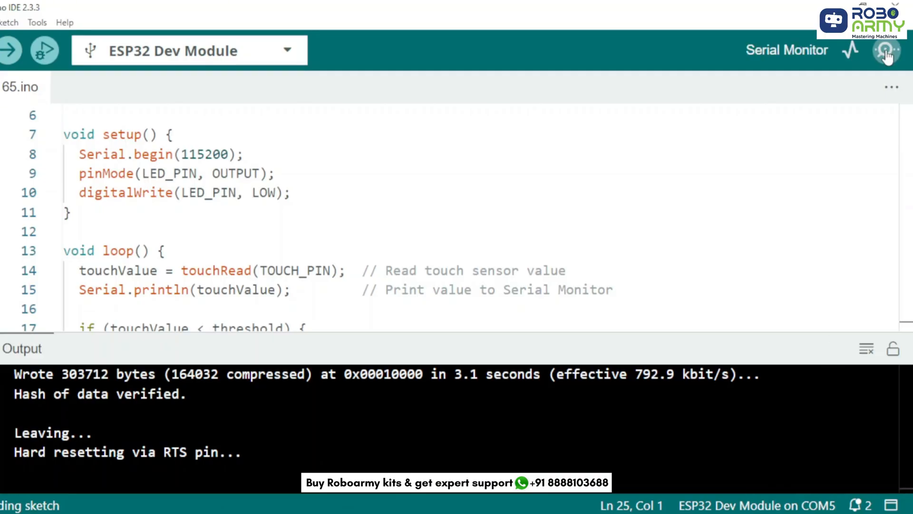
pyautogui.click(886, 49)
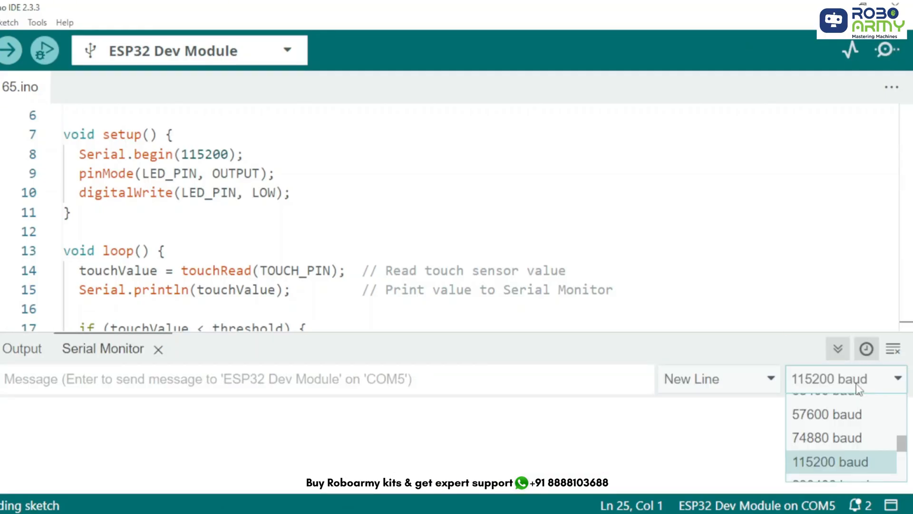